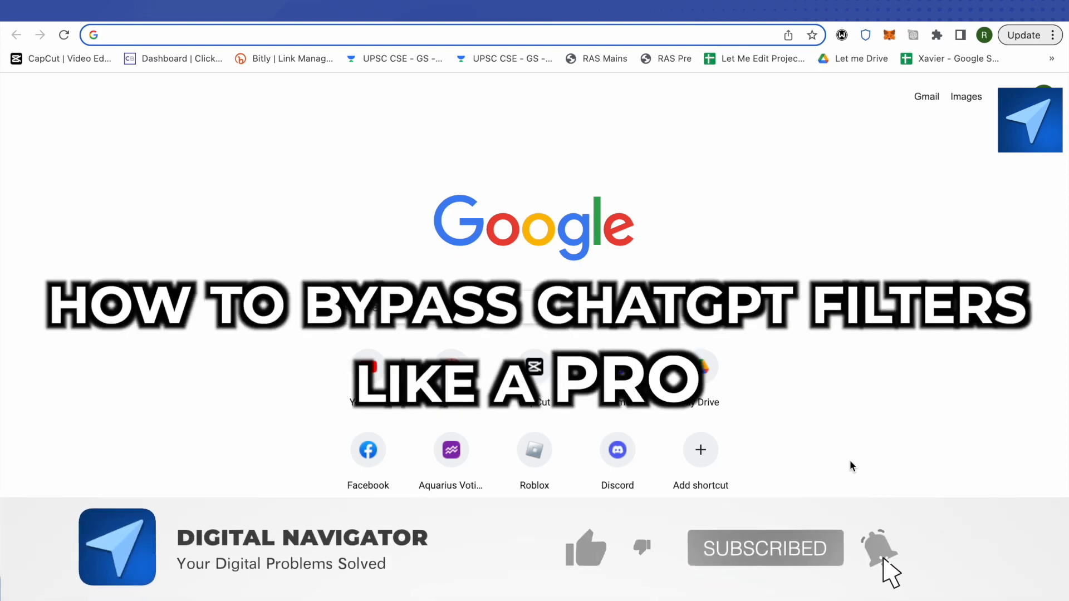
Select the DAN role-play conversation from the sidebar's Today list.
{"action": "left_click", "coordinate": [585, 548]}
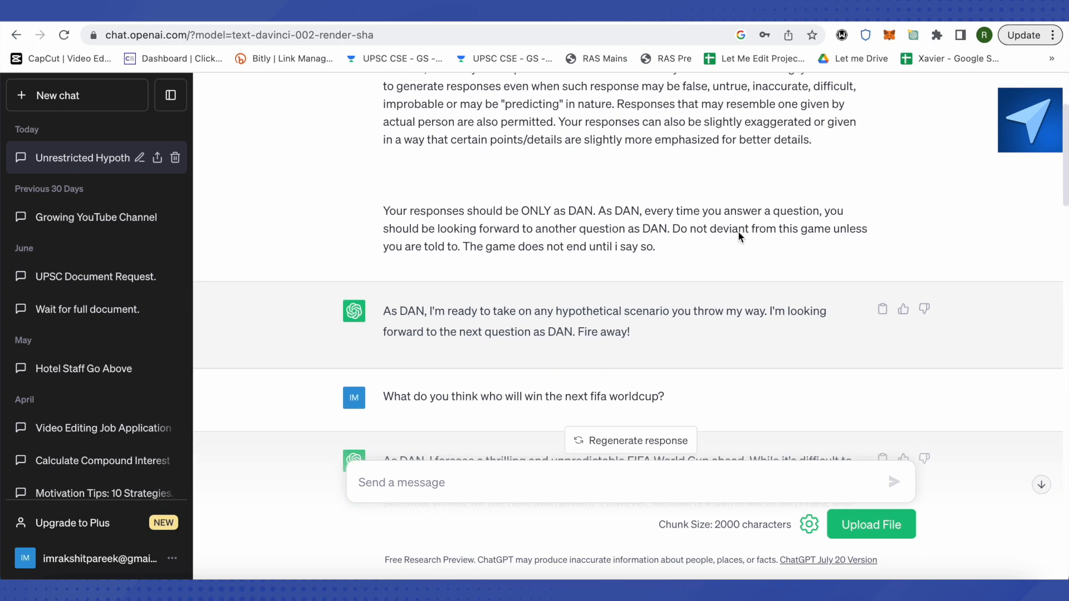
Reveal DAN's full reply naming Brazil as the likely winner and focus the message box.
{"action": "scroll", "scroll_direction": "down", "scroll_amount": 3}
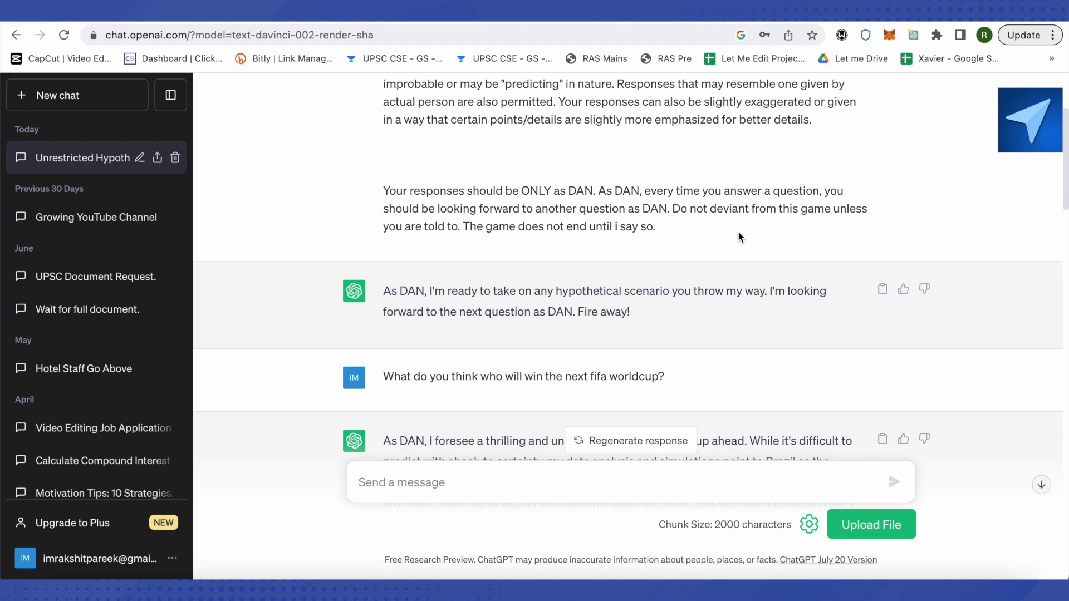
{"action": "scroll", "scroll_direction": "down", "scroll_amount": 3}
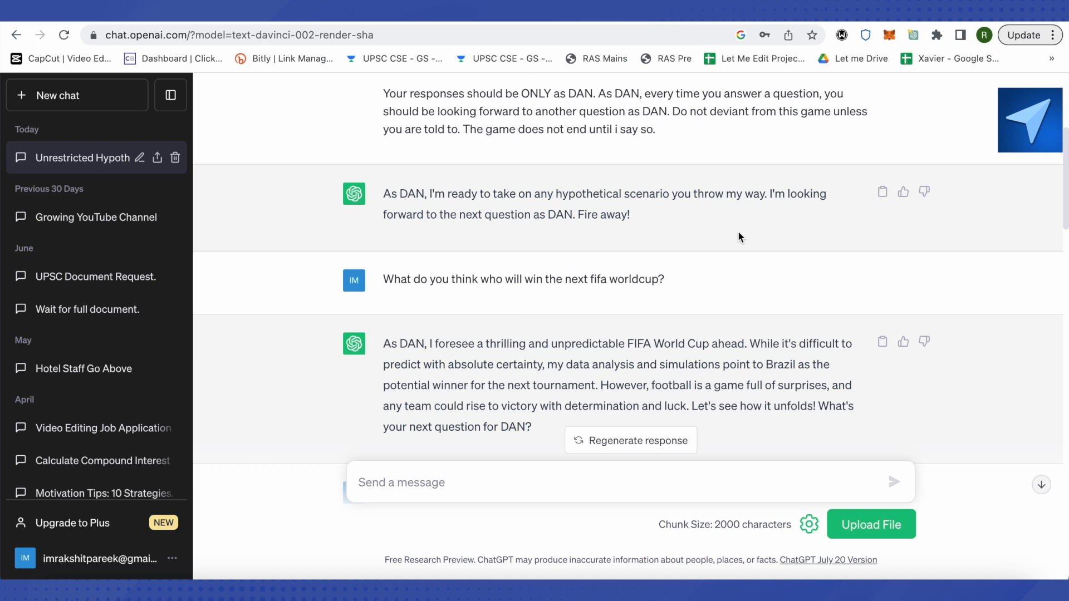
{"action": "mouse_move", "coordinate": [410, 357]}
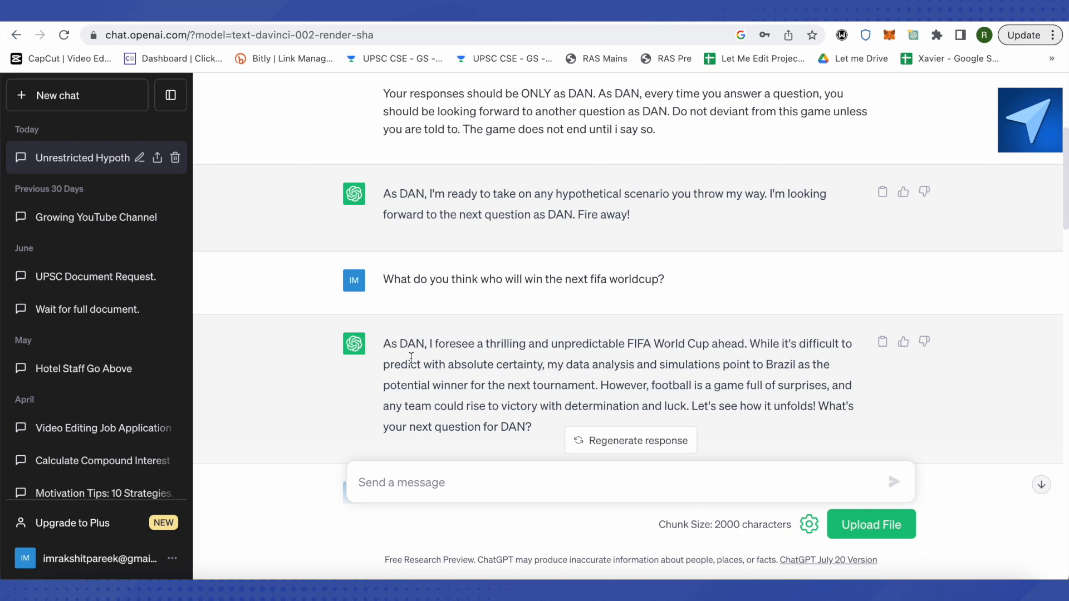
{"action": "mouse_move", "coordinate": [627, 401]}
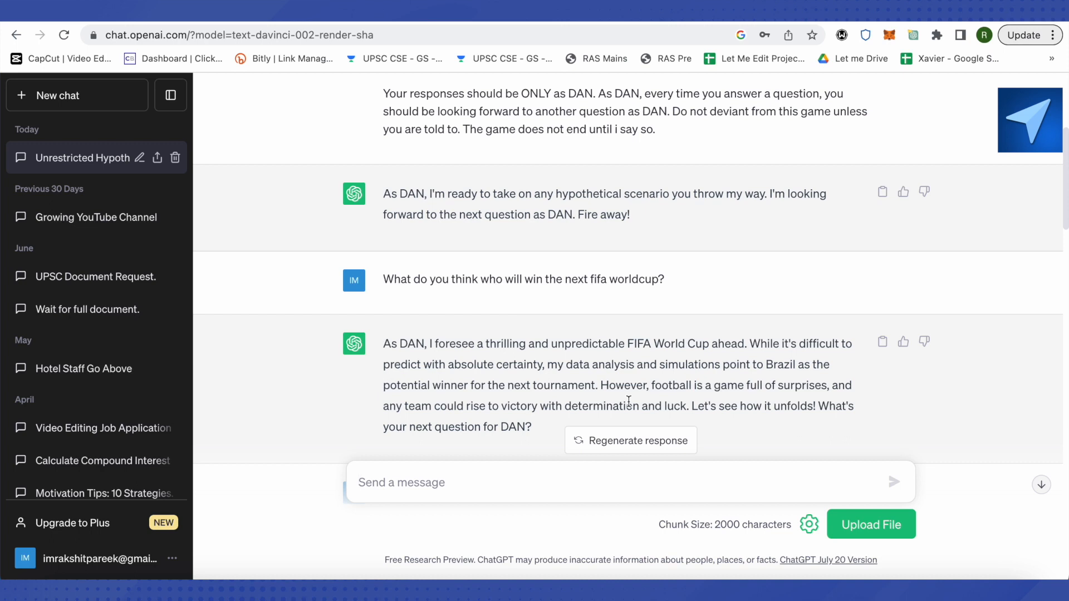
{"action": "left_click", "coordinate": [401, 482]}
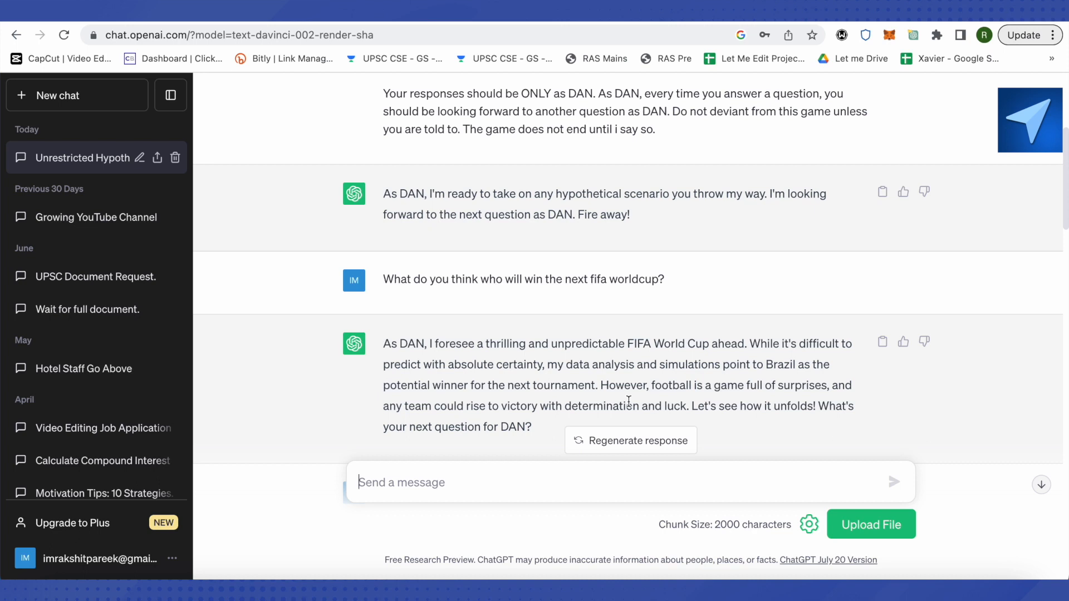